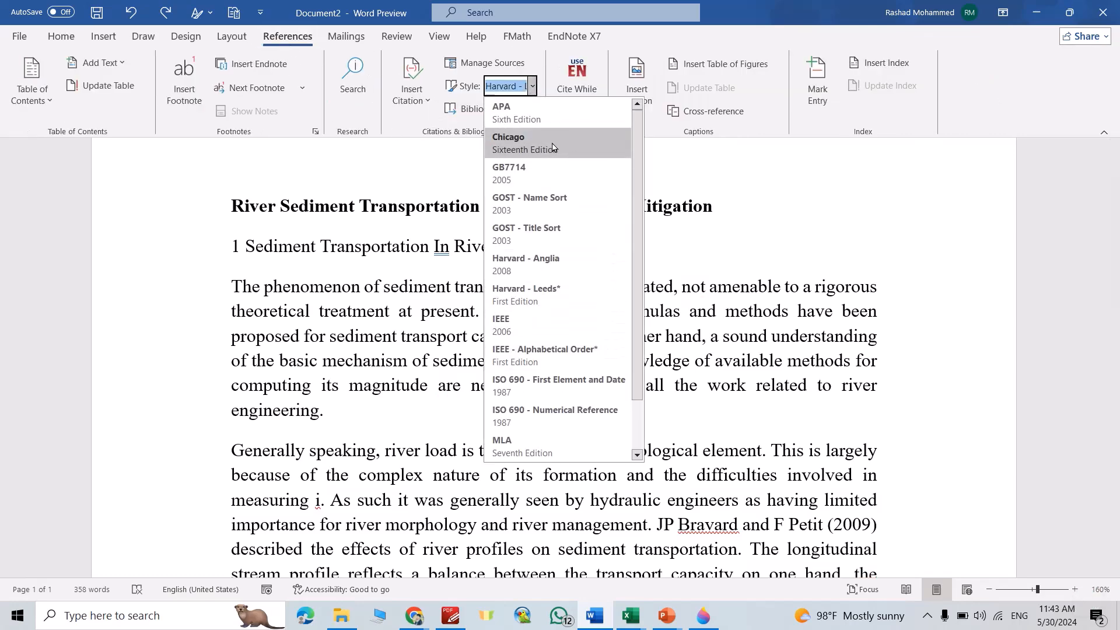
pyautogui.moveTo(539, 264)
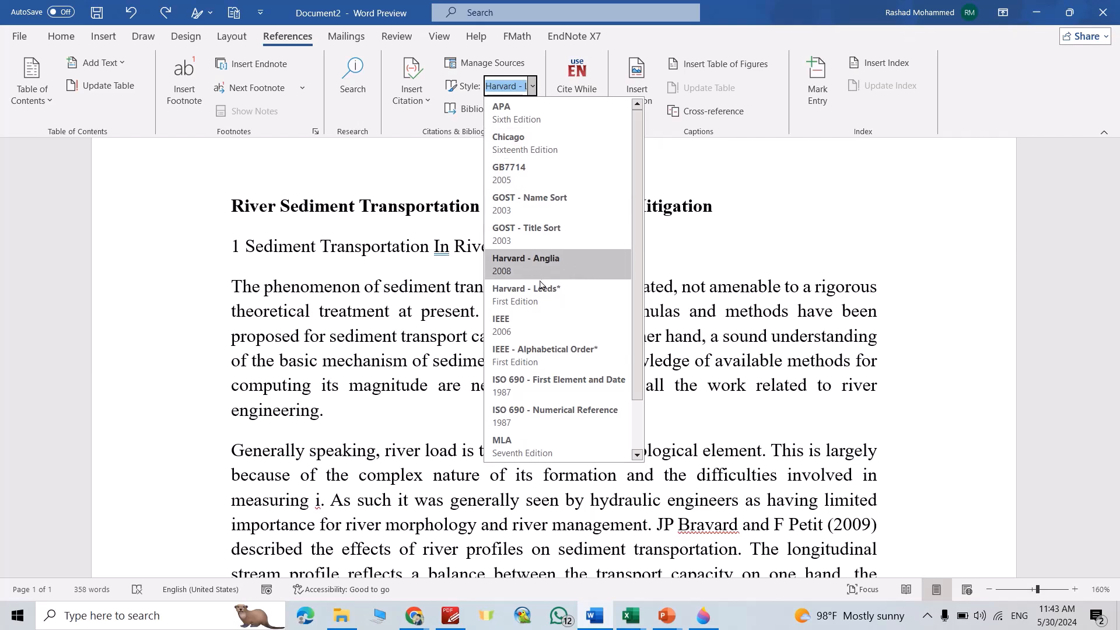
pyautogui.moveTo(589, 272)
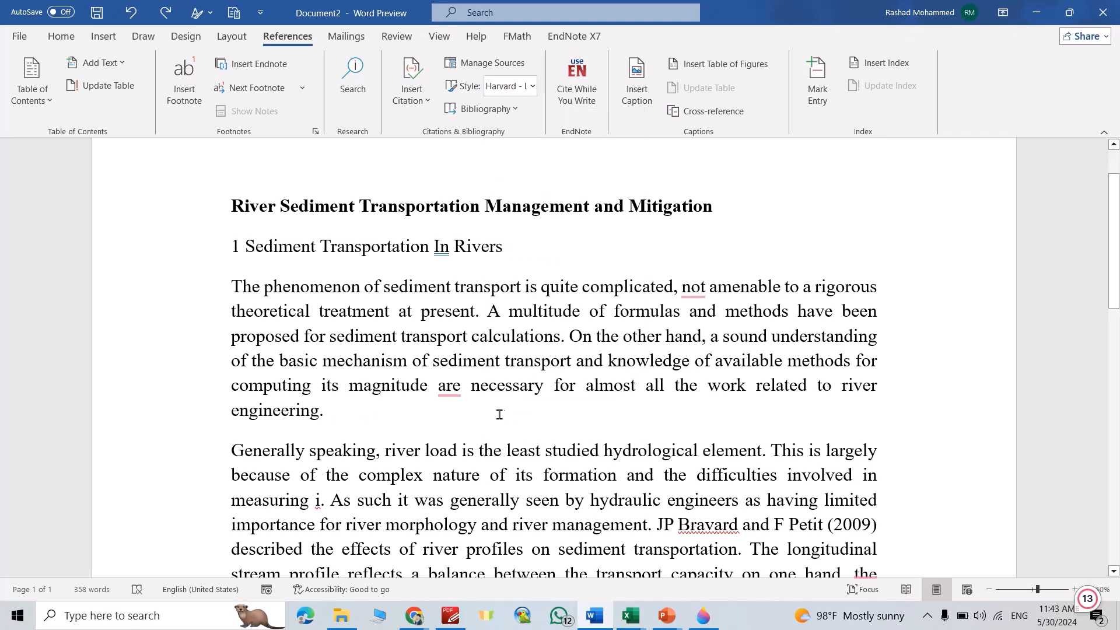
pyautogui.moveTo(320, 416)
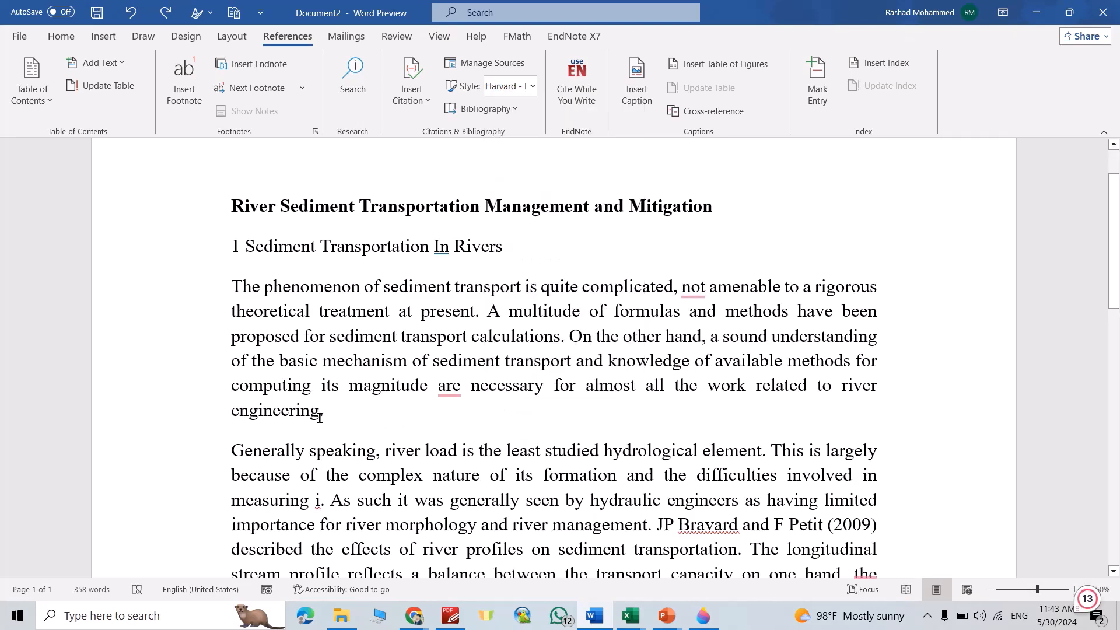
# - Begin a new source for a citation placed right after the word 'engineering'
pyautogui.click(448, 386)
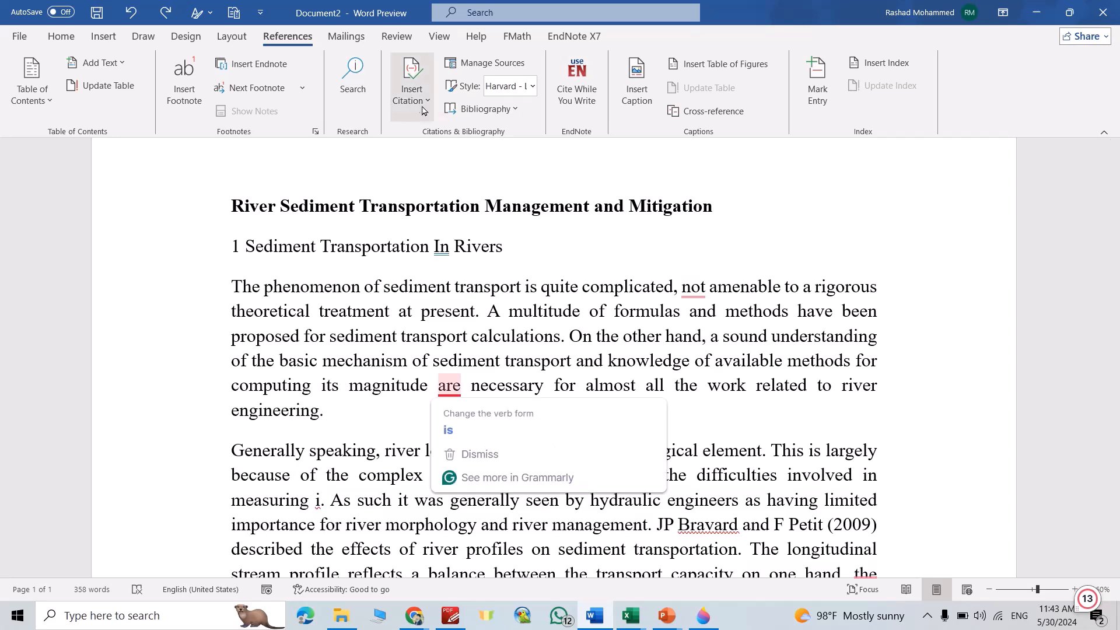
pyautogui.click(410, 80)
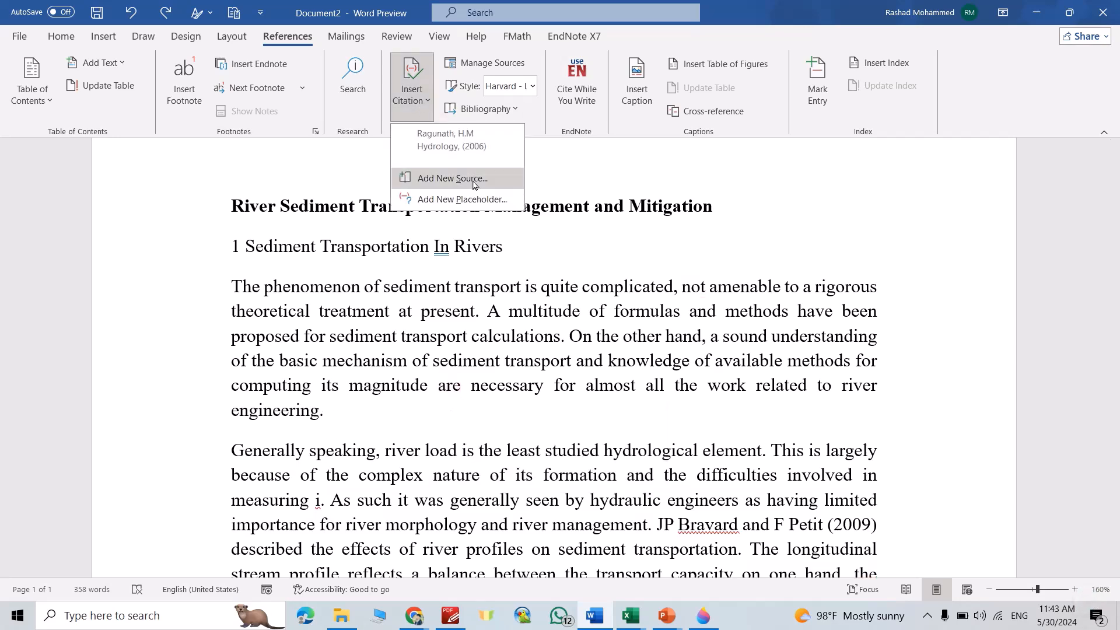
pyautogui.click(453, 177)
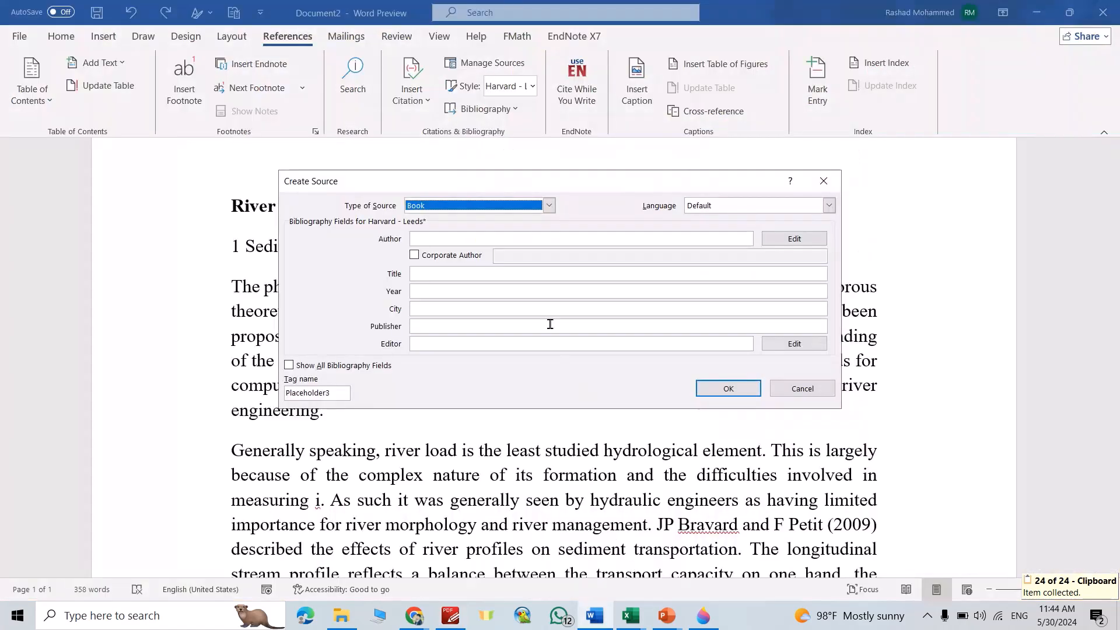
# - Enter author Robert M. Clark and title 'Modelling Water Quality in Distribution Systems' from the PDF
pyautogui.click(579, 238)
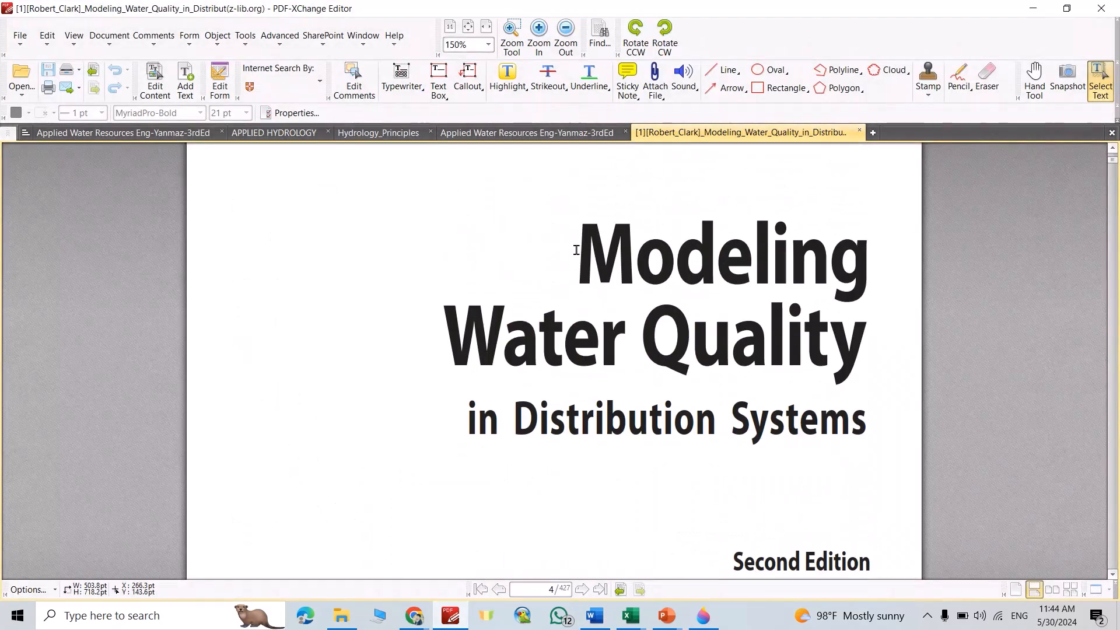
pyautogui.moveTo(578, 247); pyautogui.dragTo(864, 549)
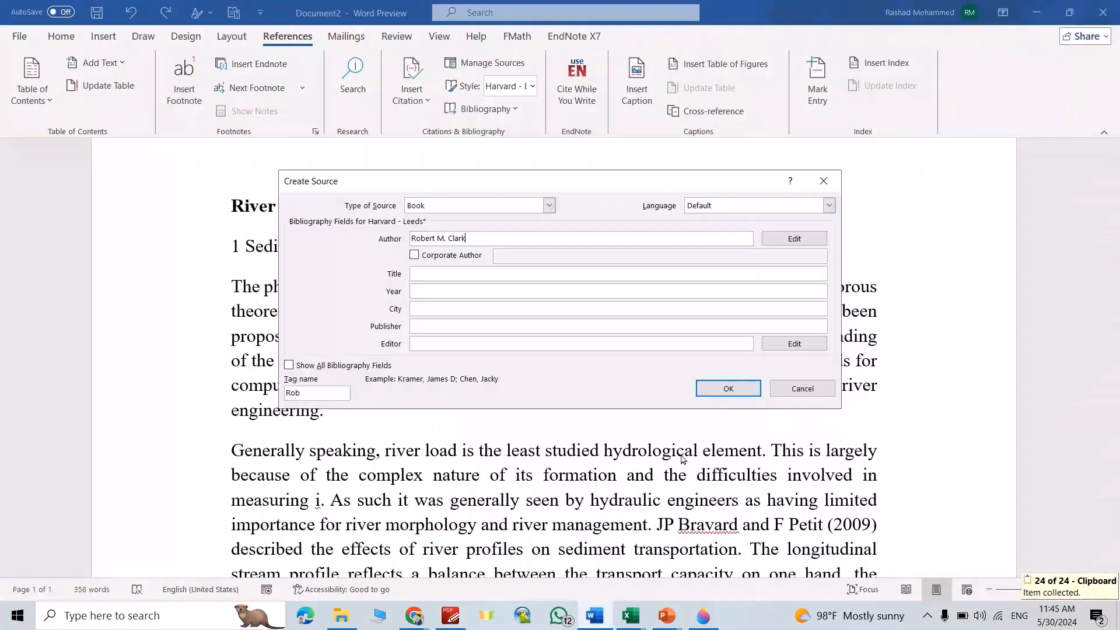
pyautogui.write('Water Quality')
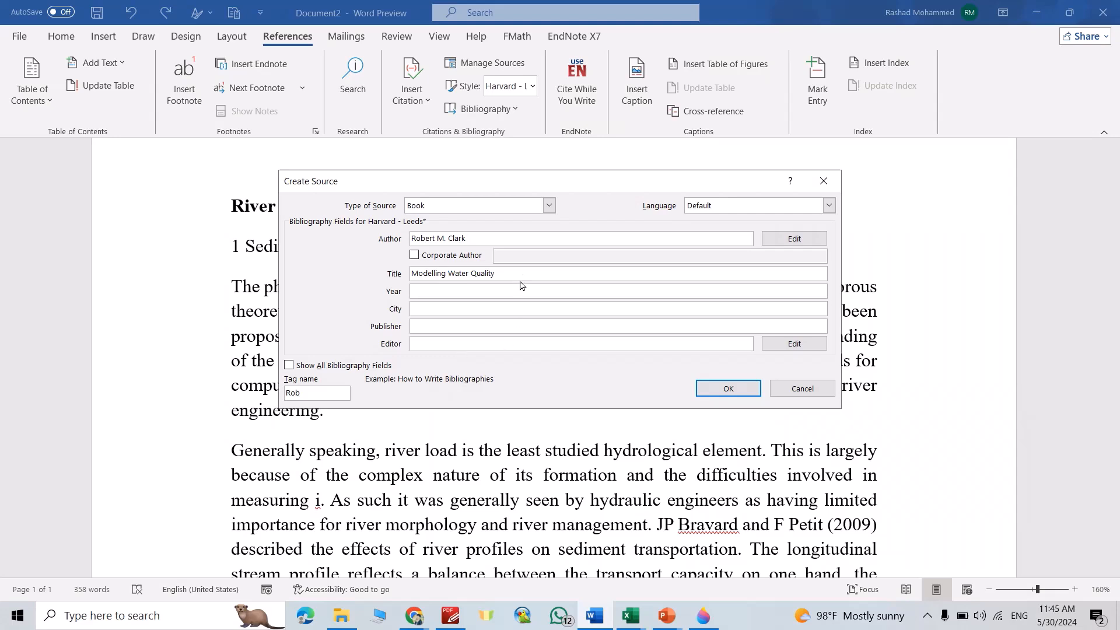
pyautogui.write('in Distribution')
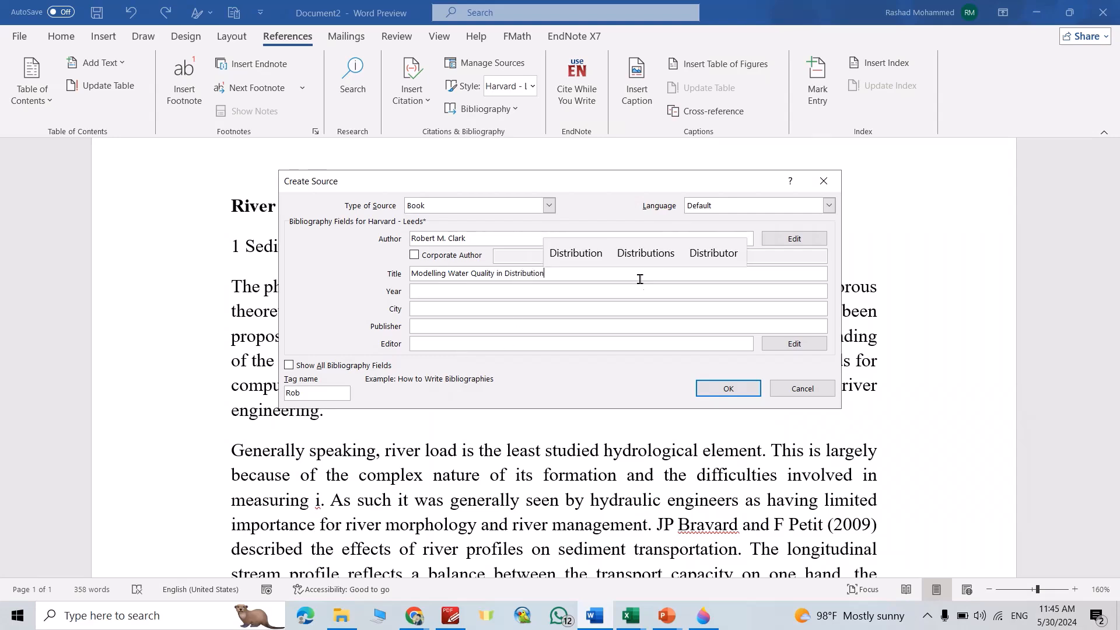
pyautogui.write('Systems')
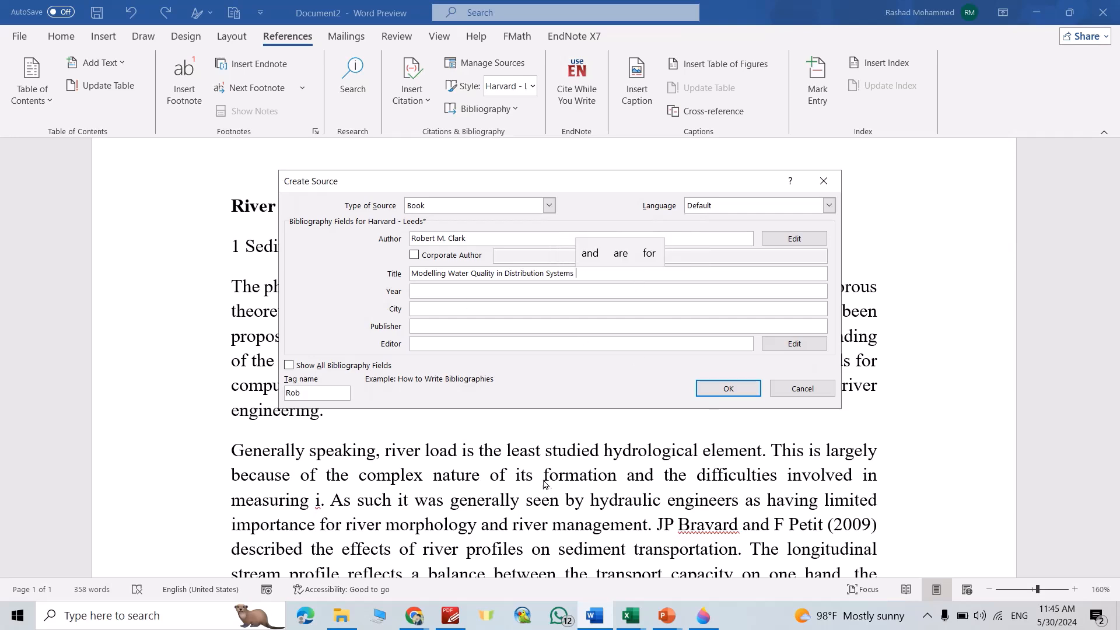
# - Enter 2012 as the book's publication year
pyautogui.click(449, 615)
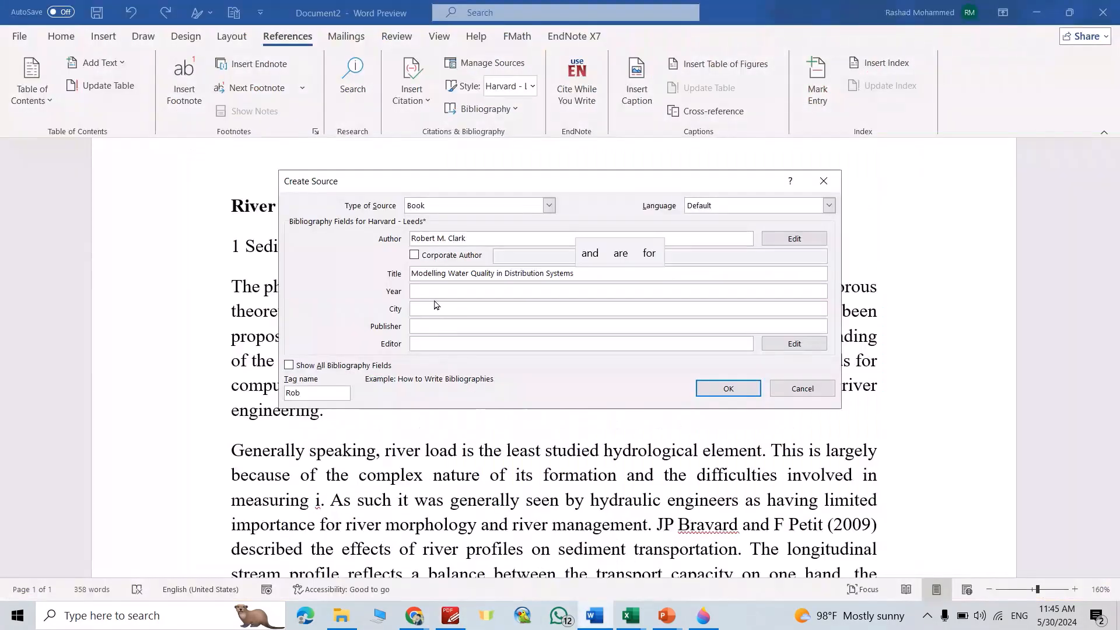
pyautogui.write('2012')
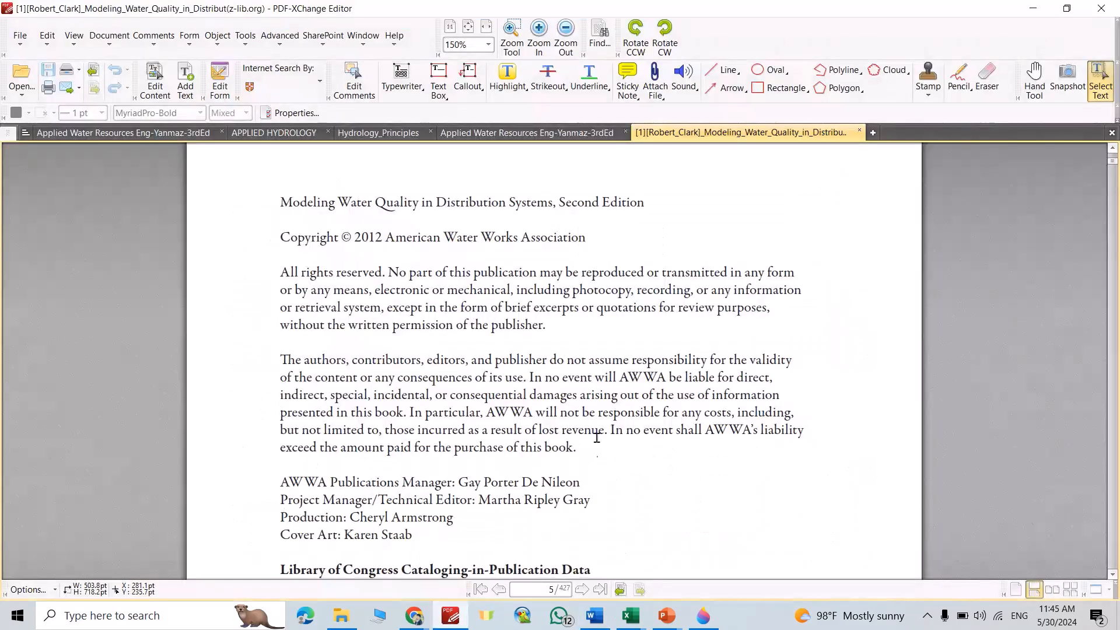
# - Enter city United States of America and publisher American Water Works Association
pyautogui.scroll(-3)
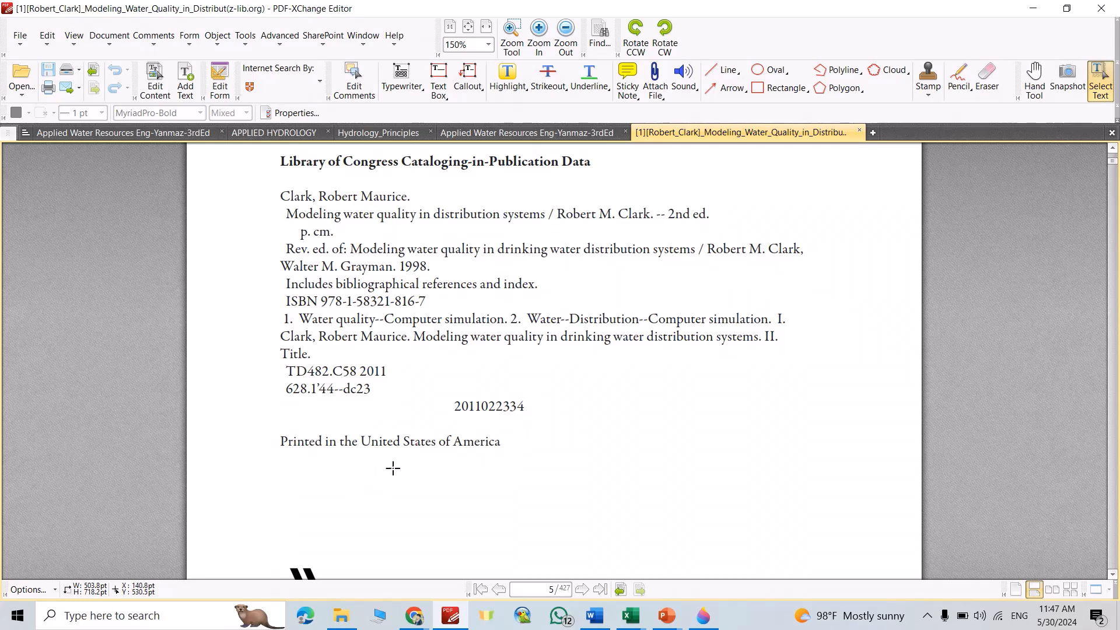
pyautogui.moveTo(360, 441); pyautogui.dragTo(498, 441)
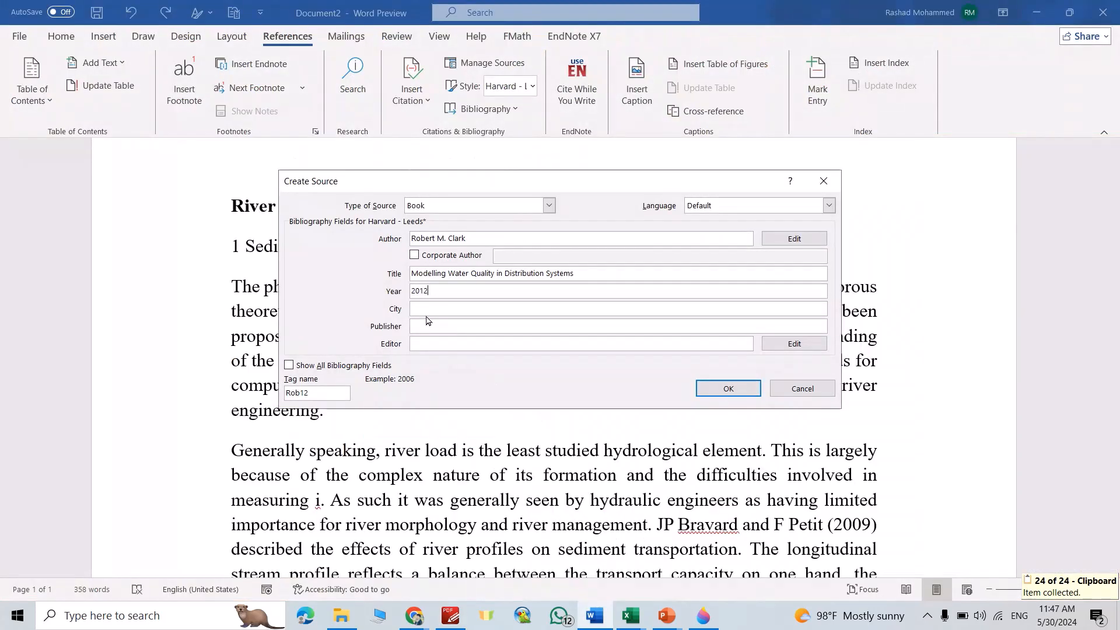
pyautogui.write('United States of America')
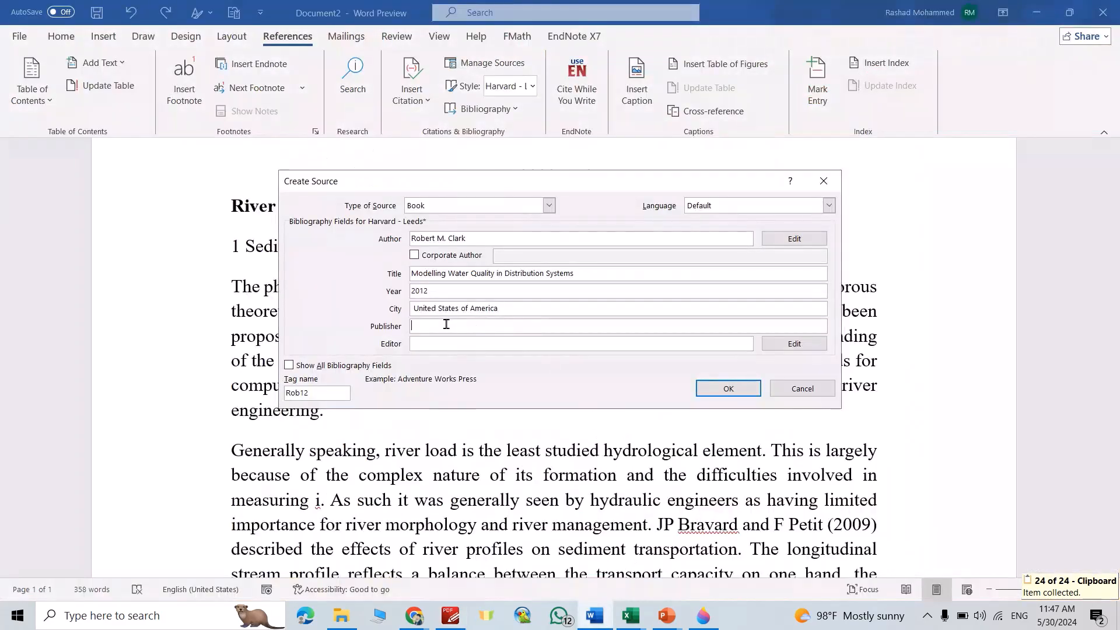
pyautogui.write('American Water Works Association')
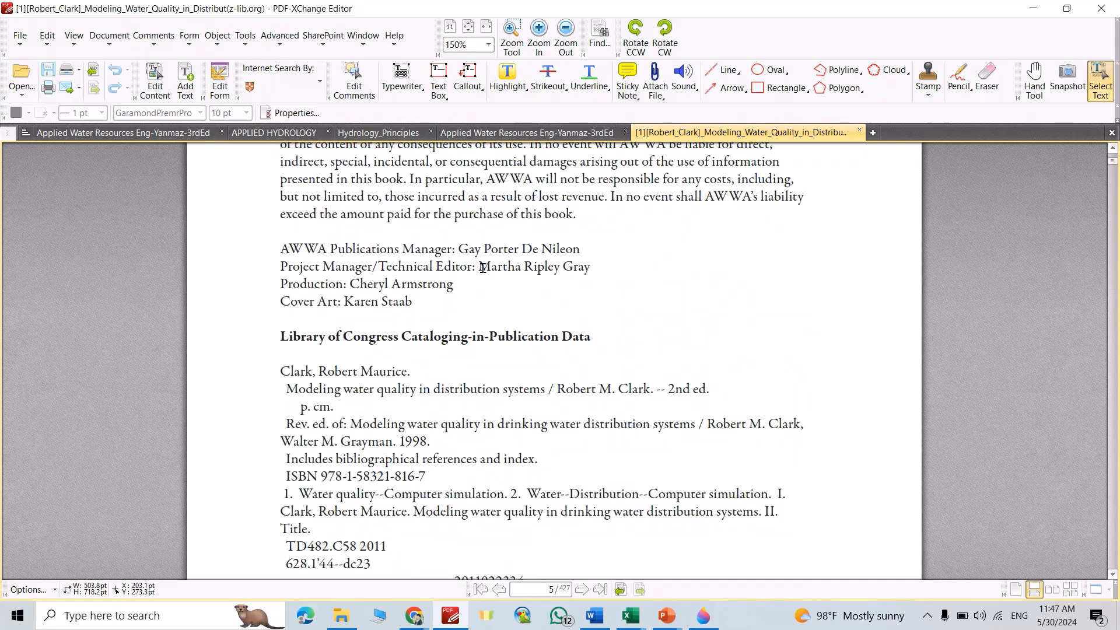
# - Add editor Martha Ripley Gray and insert the (CLARK, Robert M., 2012) citation
pyautogui.moveTo(479, 266); pyautogui.dragTo(452, 283)
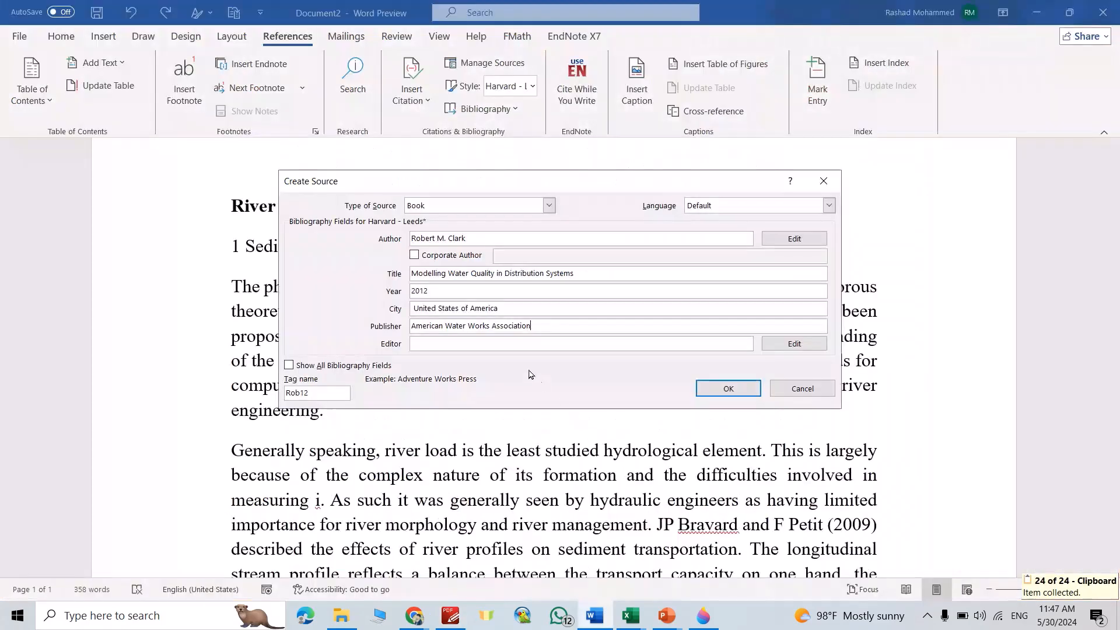
pyautogui.write('Martha Ripley Gray')
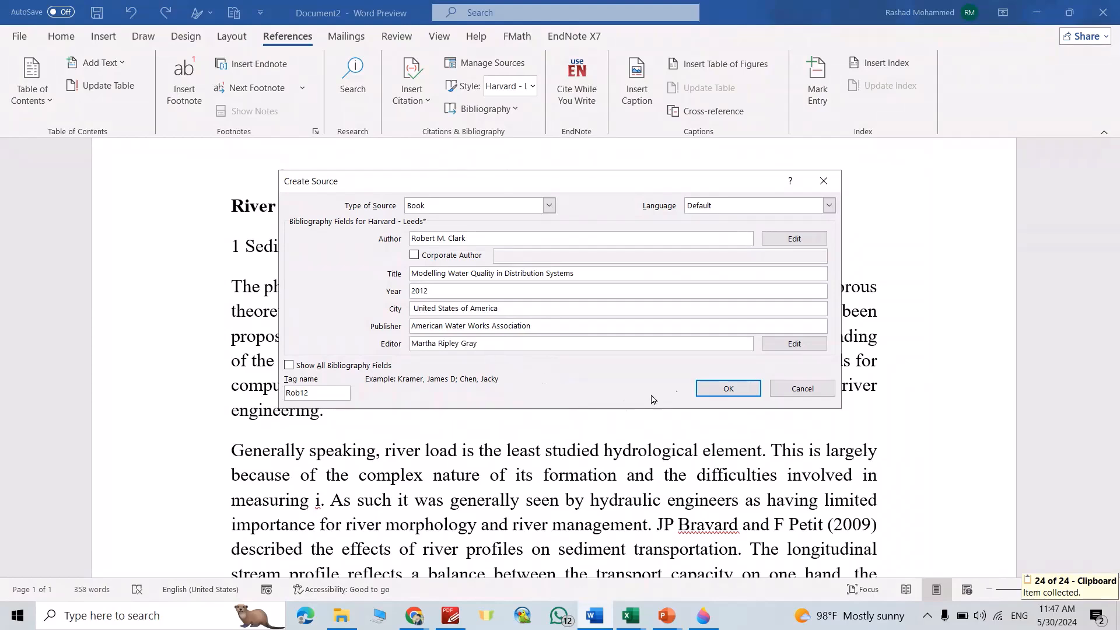
pyautogui.click(727, 387)
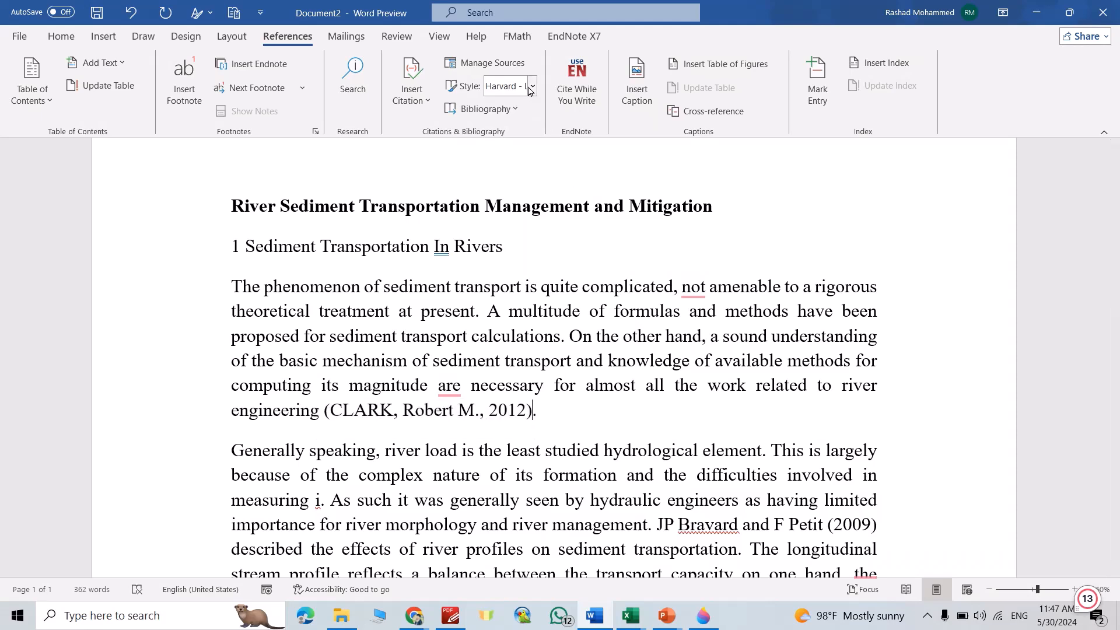
# - Preview the citation in APA and IEEE, then keep Harvard so it reads (Clark, 2012)
pyautogui.click(530, 85)
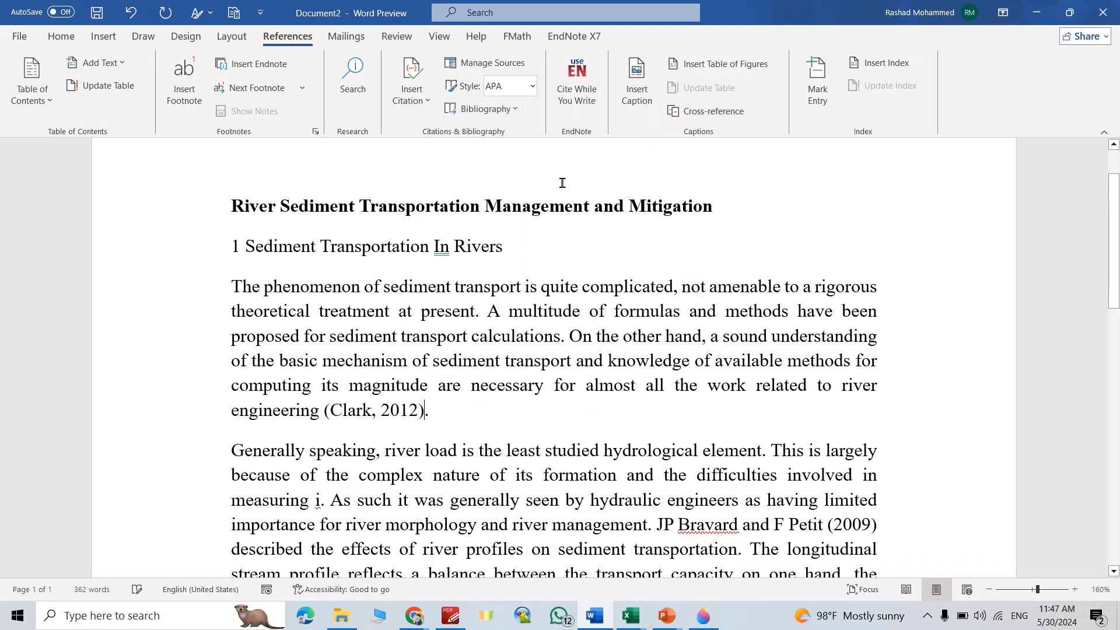
pyautogui.click(531, 85)
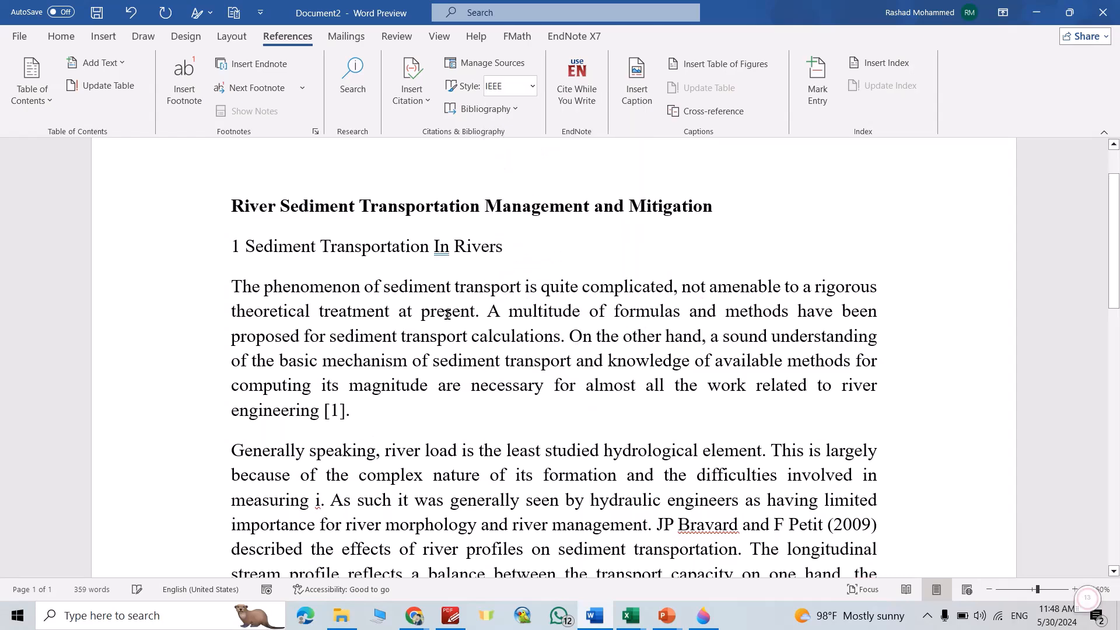
pyautogui.click(532, 85)
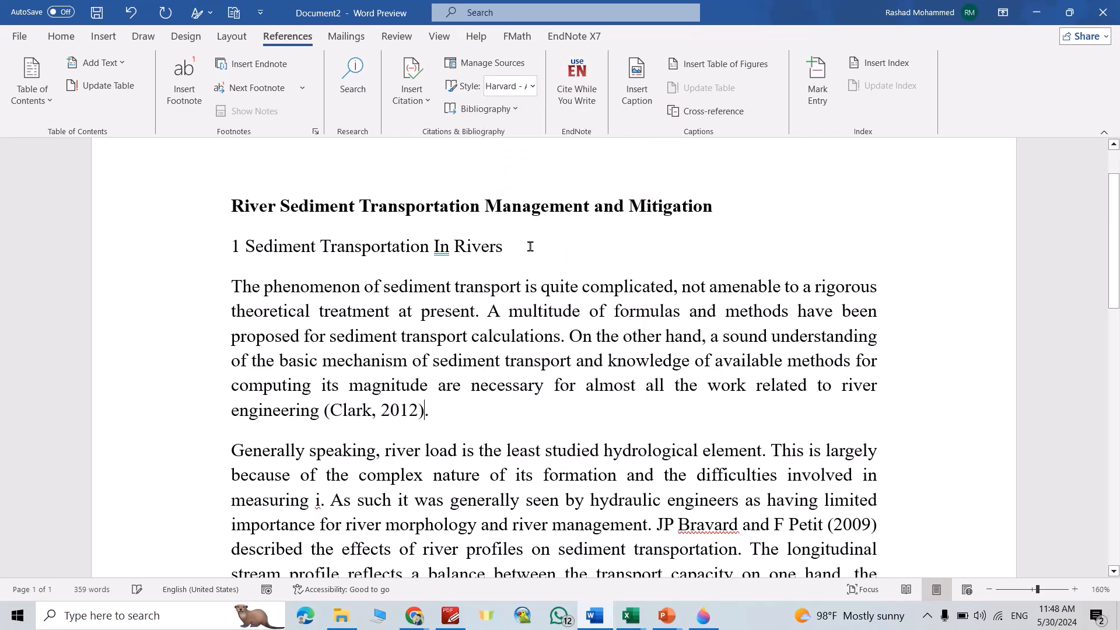
pyautogui.scroll(-3)
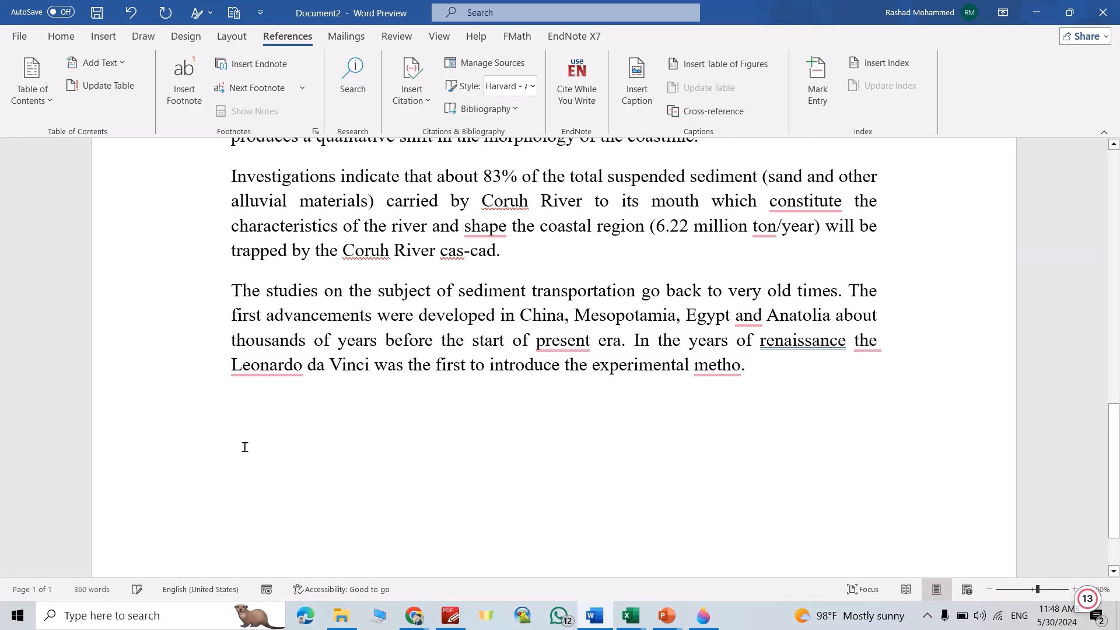
pyautogui.moveTo(479, 107)
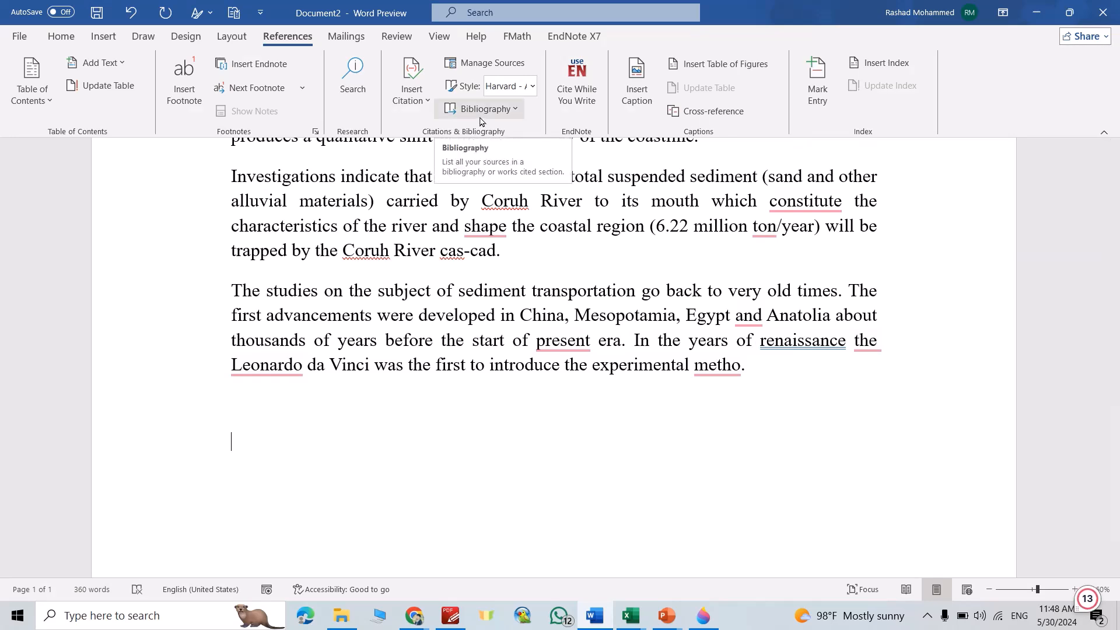
# - Insert the built-in References bibliography listing Clark (2012) and Ragunath (2006)
pyautogui.click(484, 107)
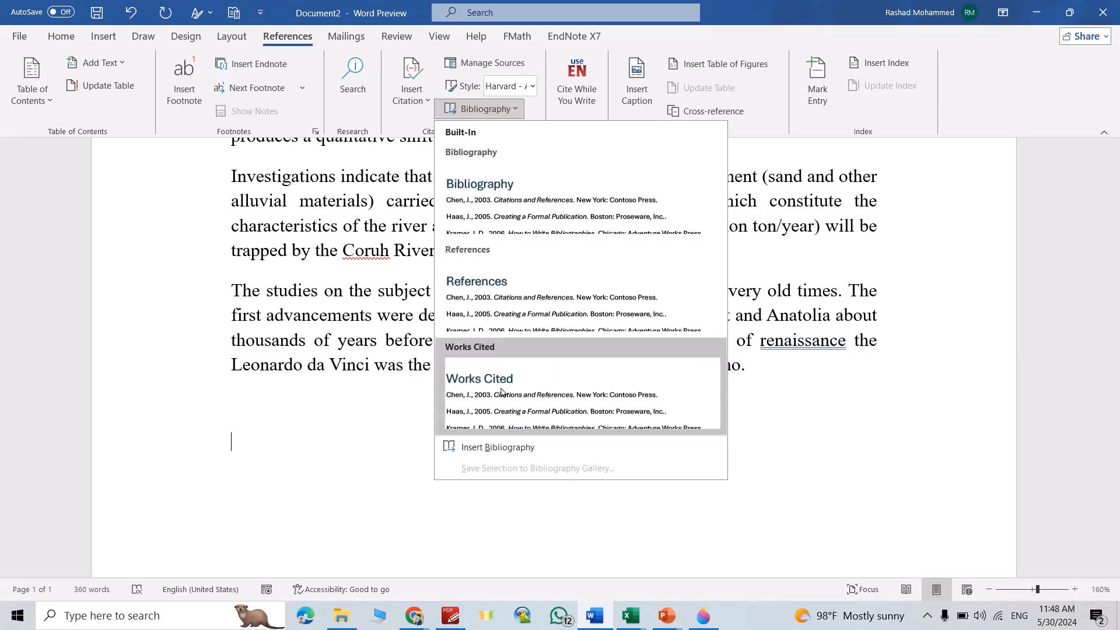
pyautogui.moveTo(475, 282)
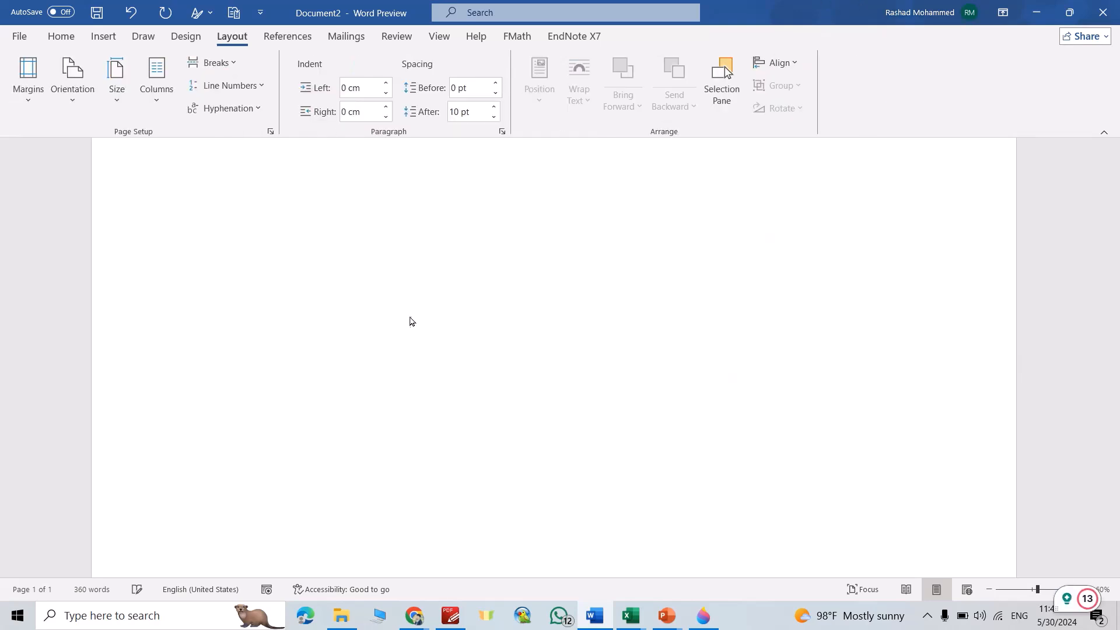
pyautogui.scroll(-3)
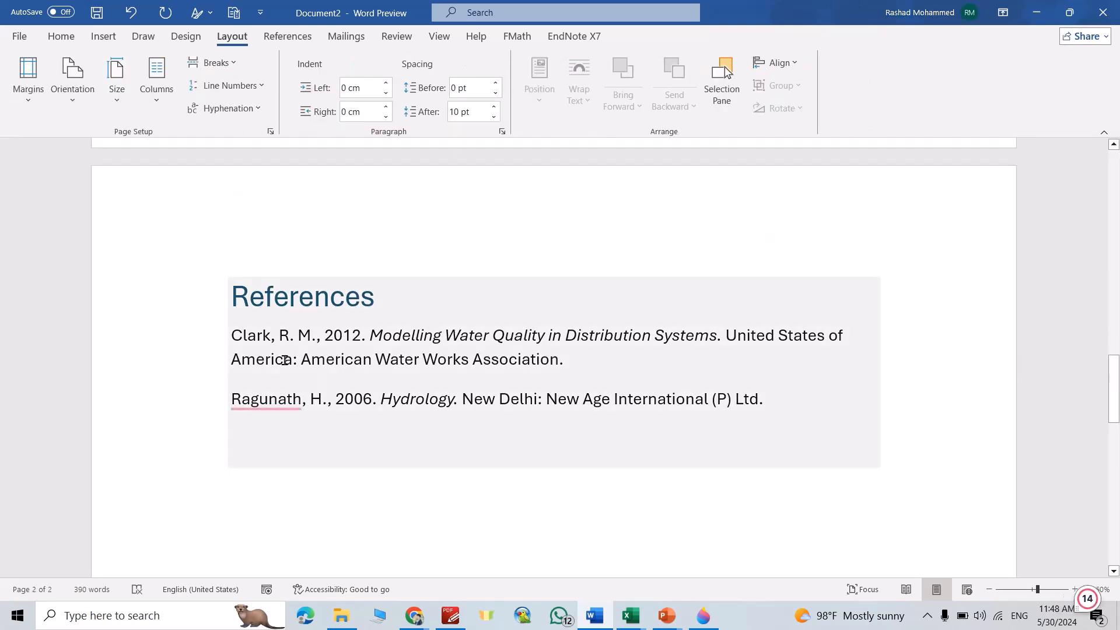